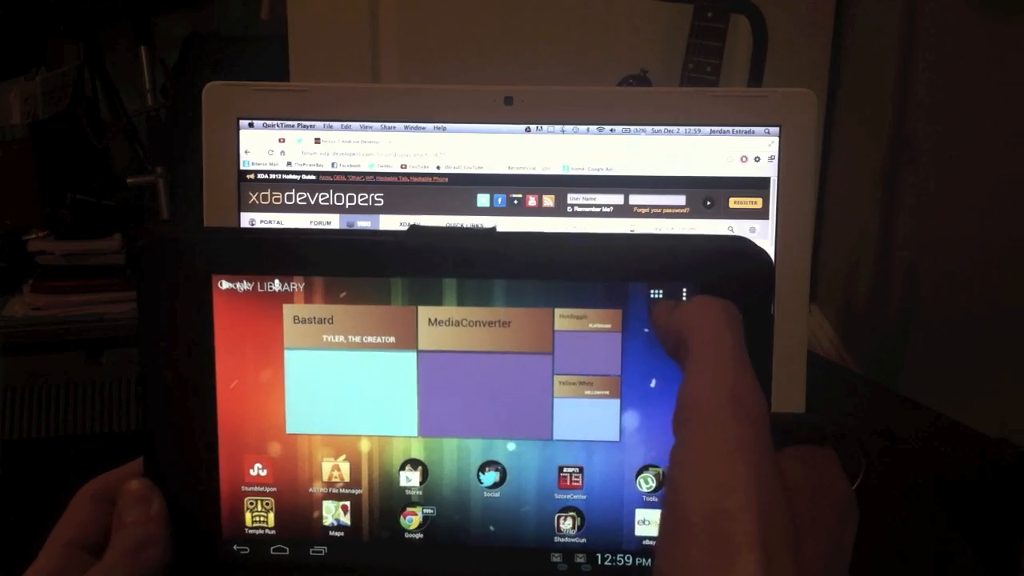
- Restart the tablet from the Tablet options power menu
click(655, 295)
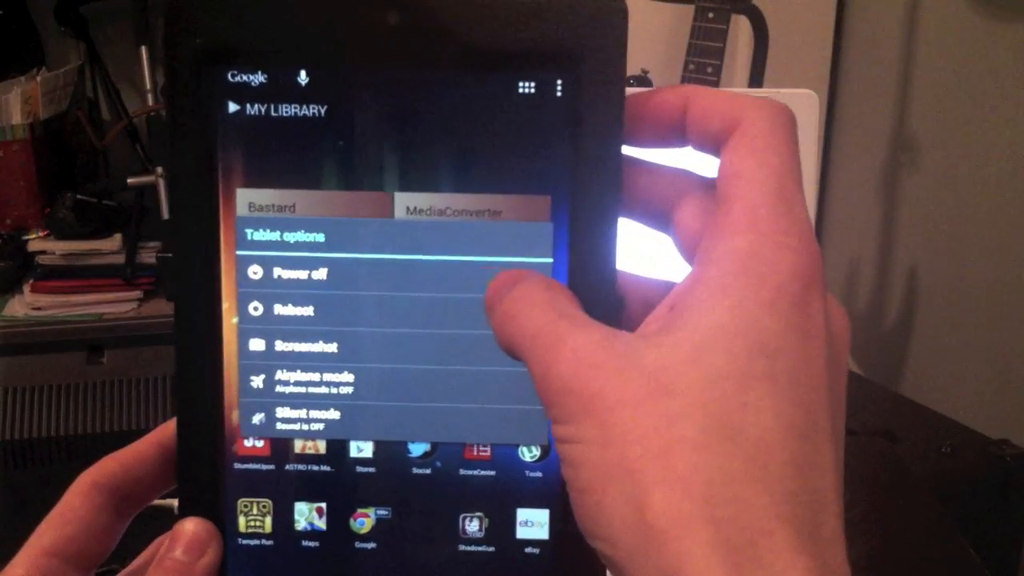
click(294, 271)
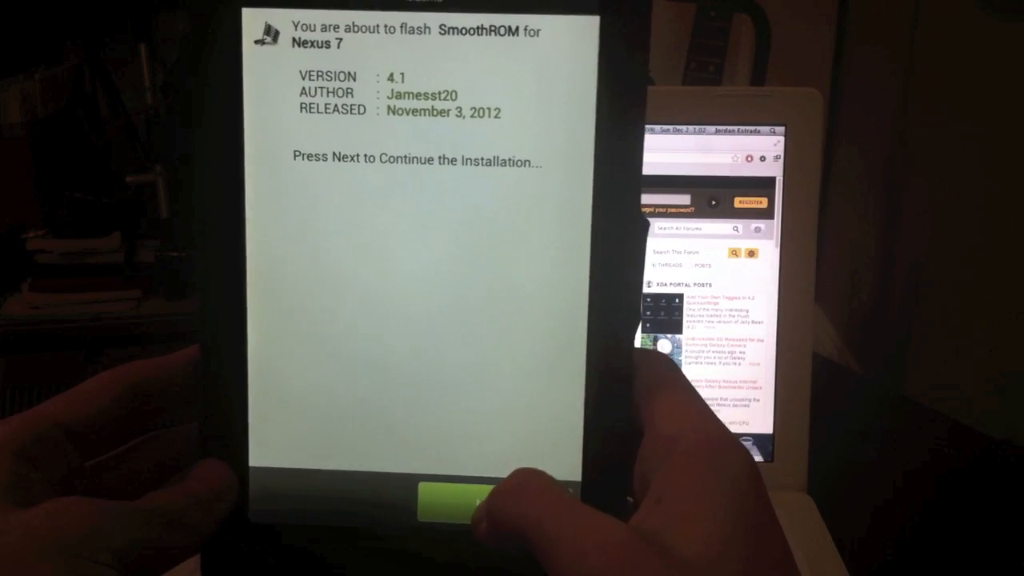
- Pass the welcome and must-read pages, keep Stock Kernel, and choose Google Chrome
click(472, 500)
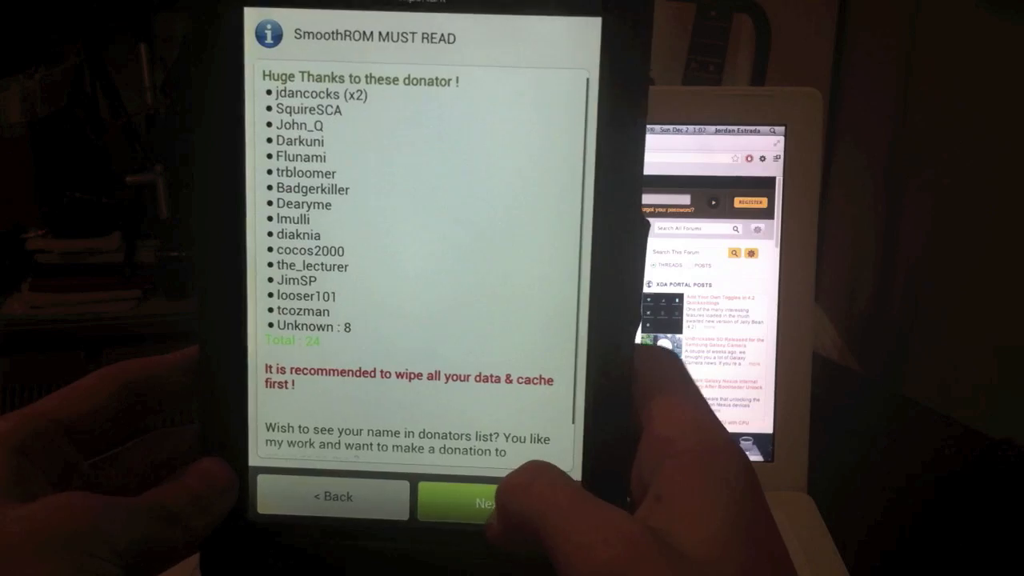
click(493, 502)
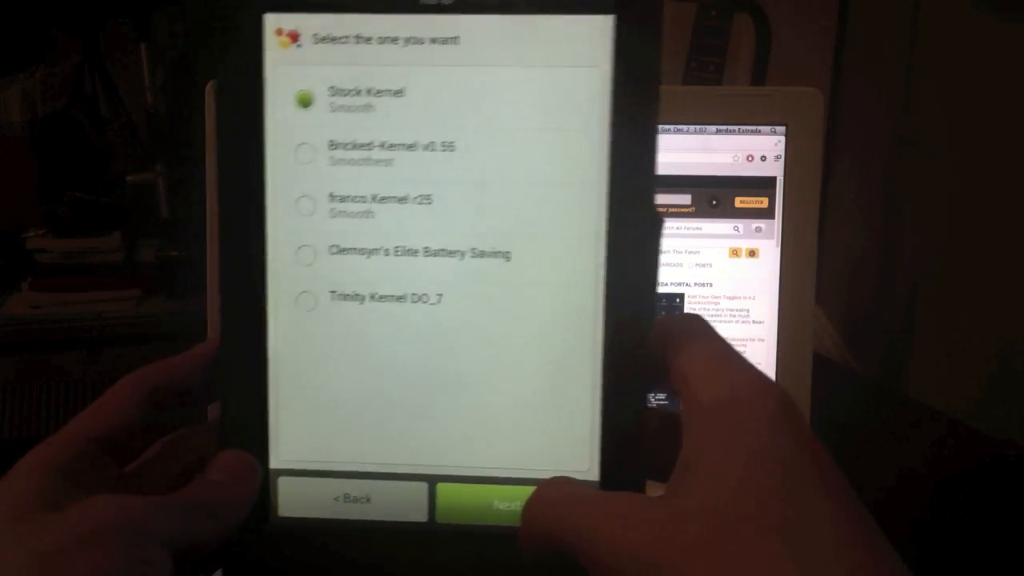
click(504, 500)
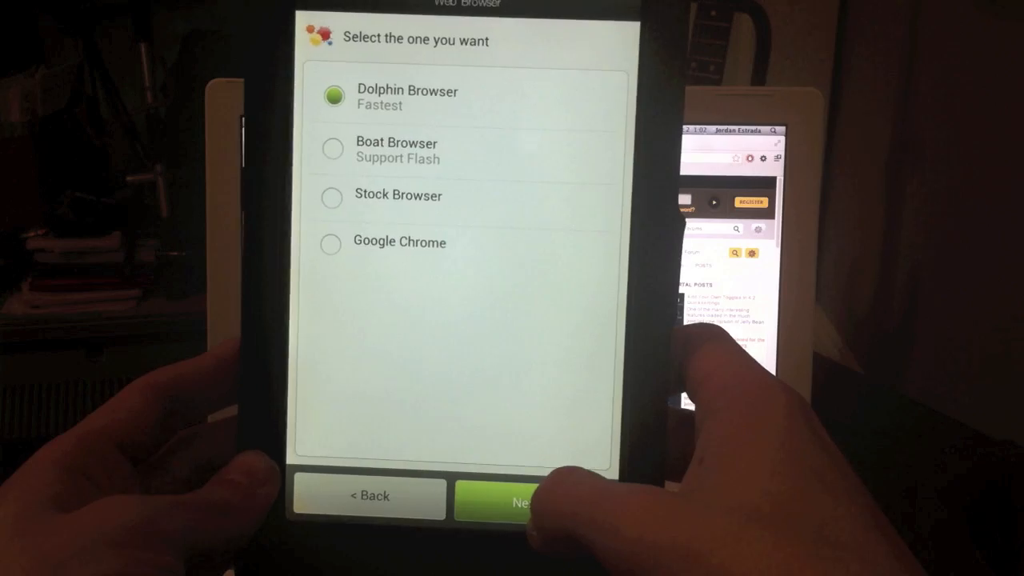
click(399, 242)
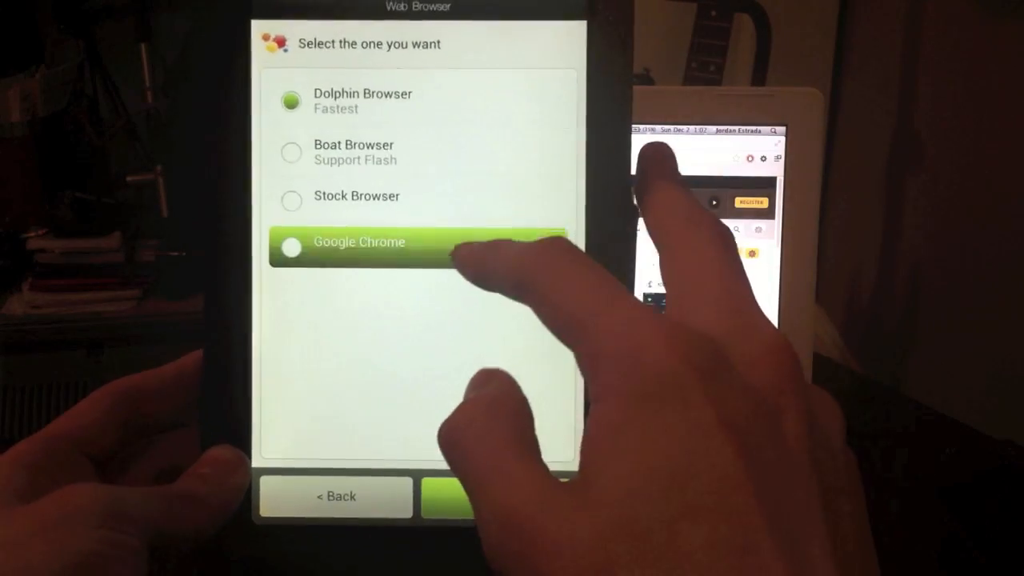
click(460, 496)
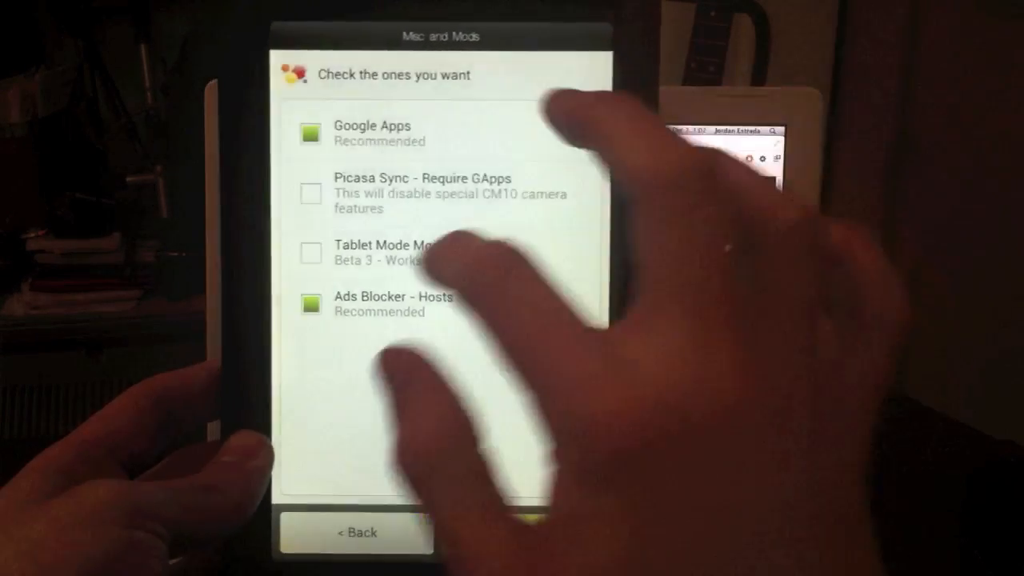
- Add Tablet Mode Mod to Google Apps and Ads Blocker and start installing
click(310, 252)
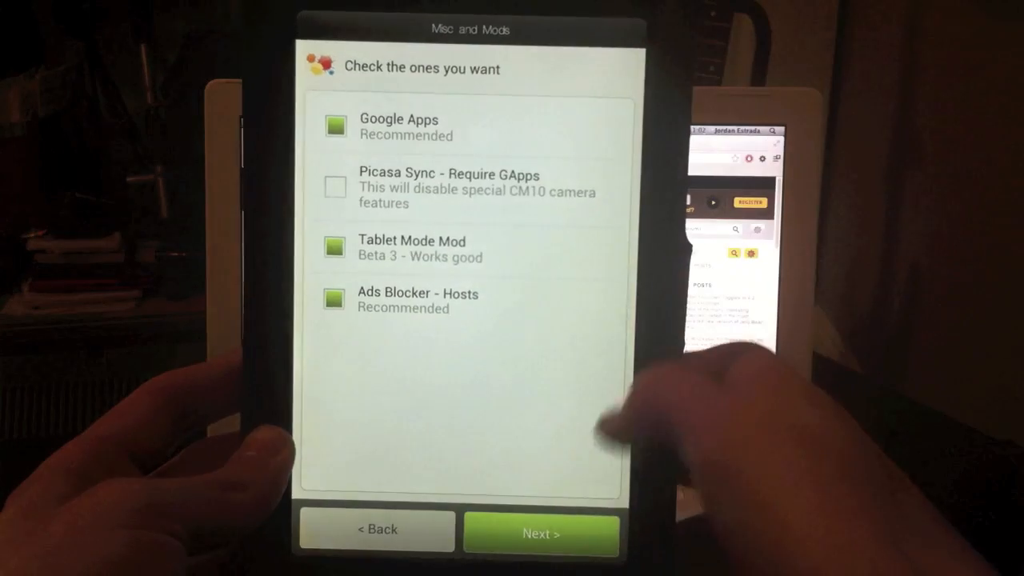
click(541, 533)
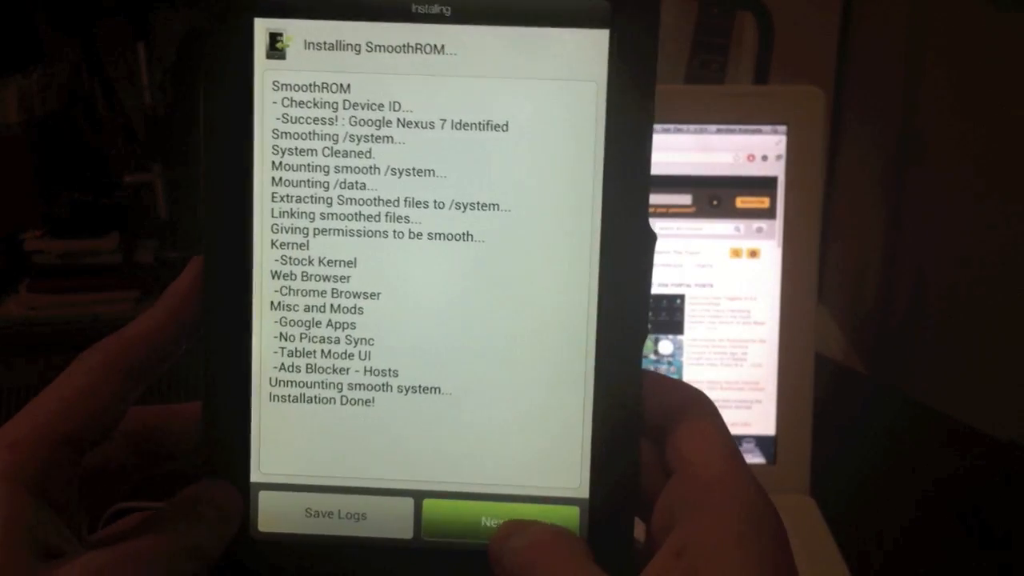
- Finish the AROMA installer and return to ClockworkMod Recovery
click(502, 520)
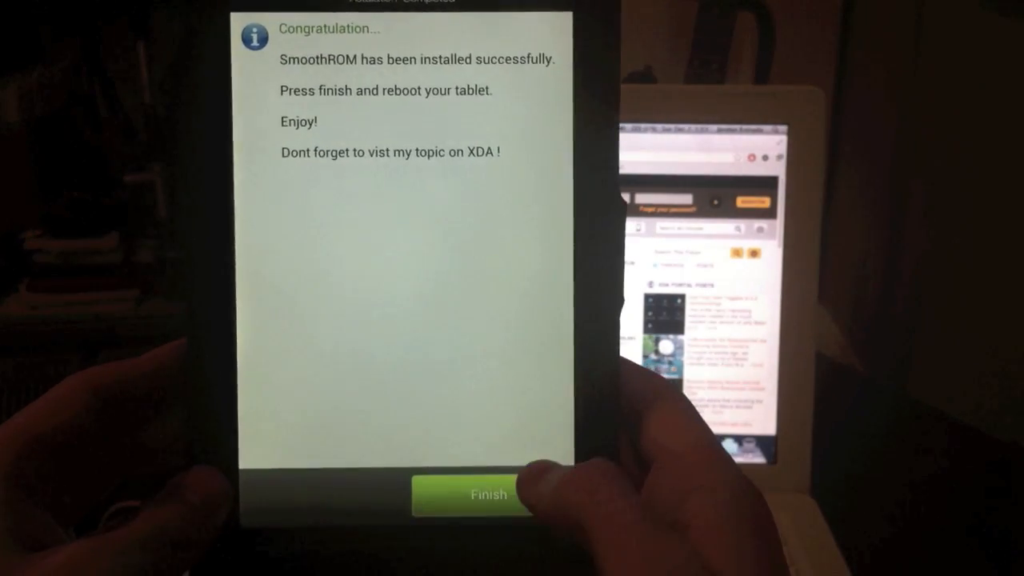
click(471, 494)
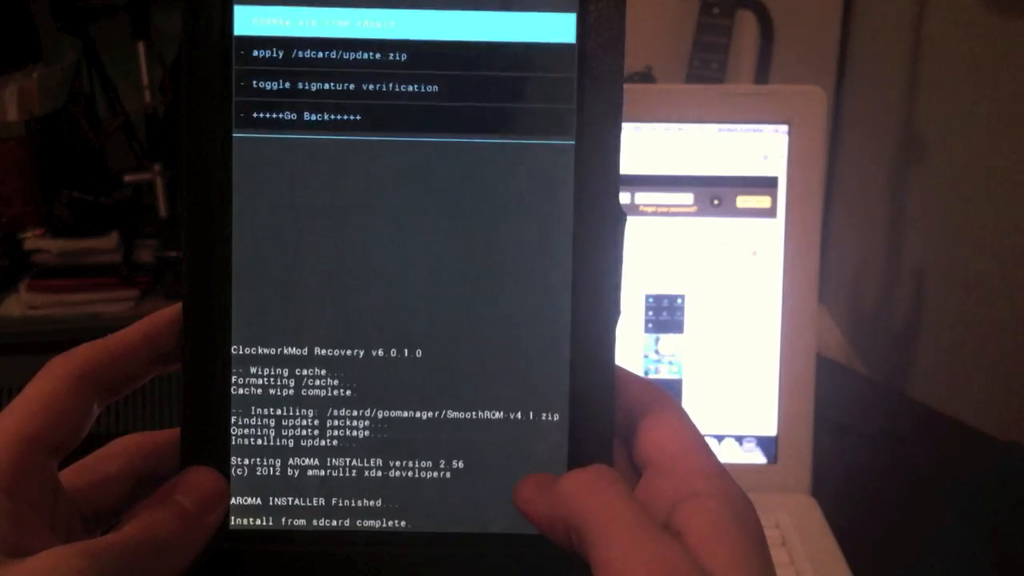